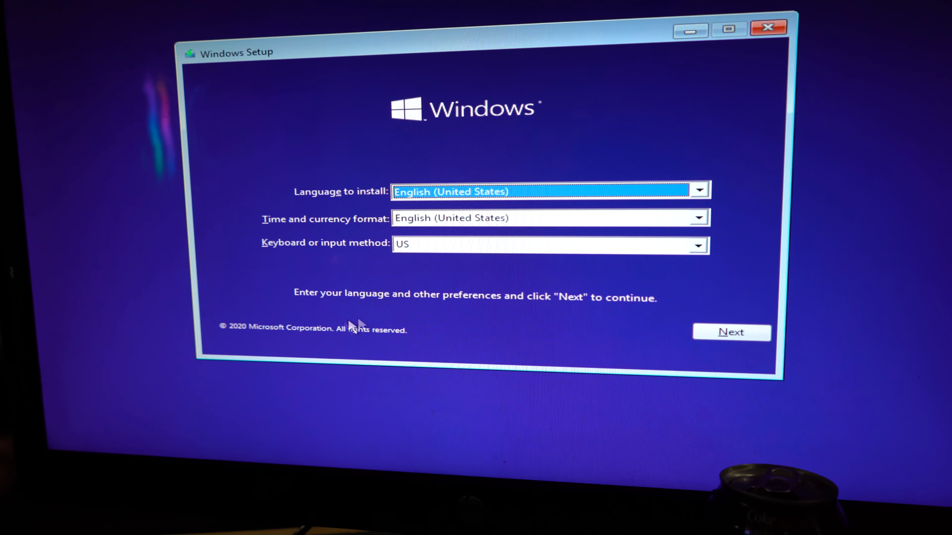
# - Accept the English (United States) defaults and start the Windows installation
pyautogui.click(731, 332)
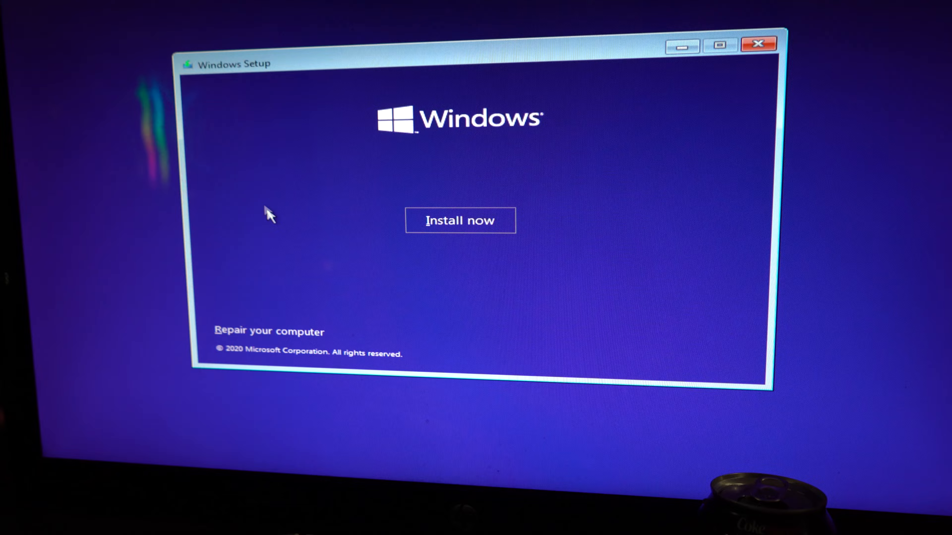
pyautogui.click(460, 220)
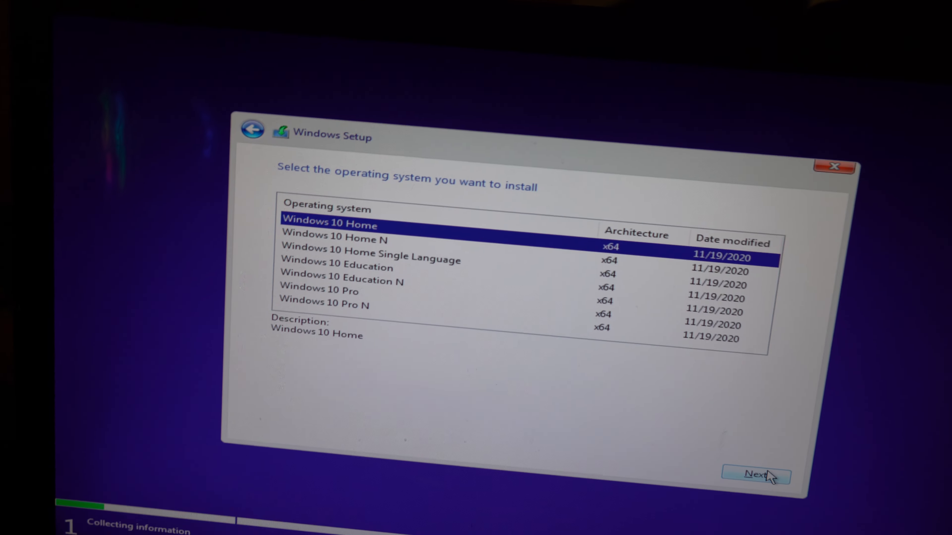
# - Confirm Windows 10 Home, accept the license, choose Custom install onto the unallocated 465.8 GB drive
pyautogui.click(756, 475)
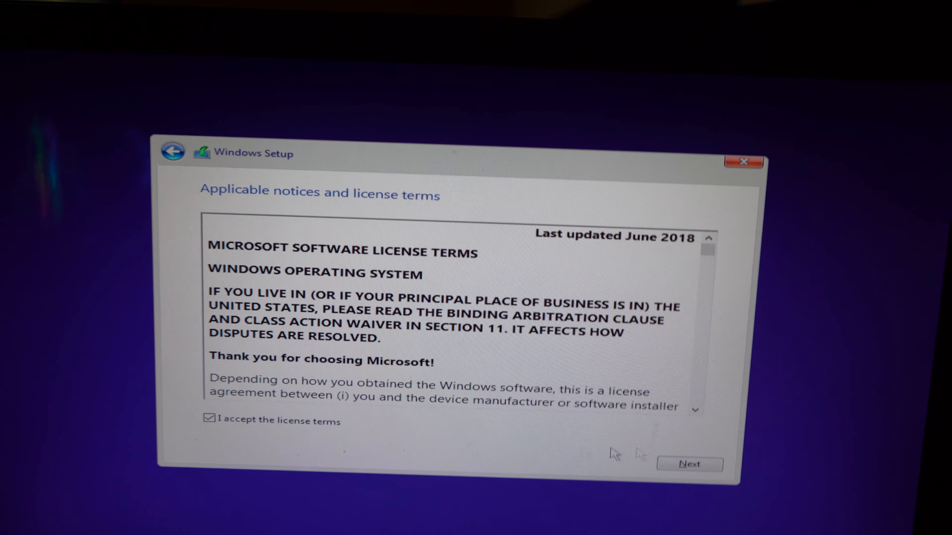
pyautogui.click(689, 464)
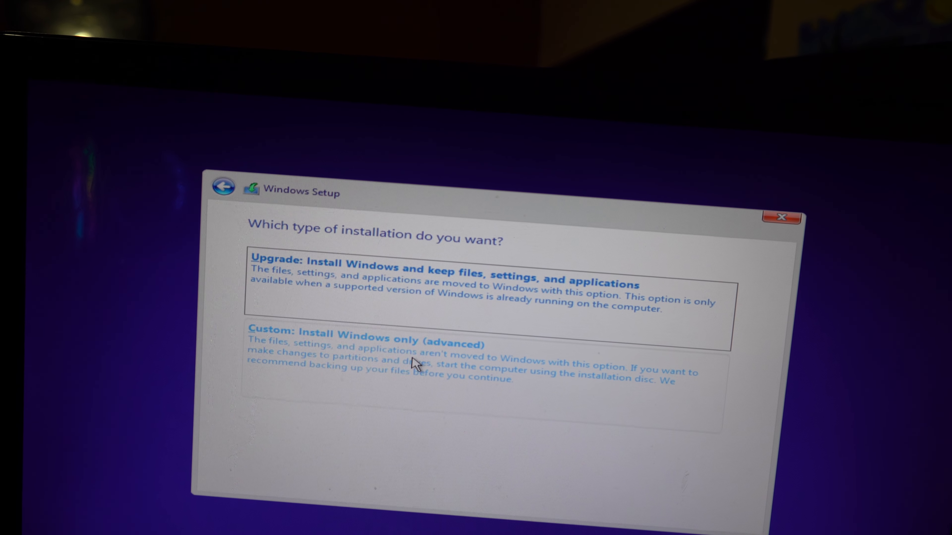
pyautogui.click(369, 338)
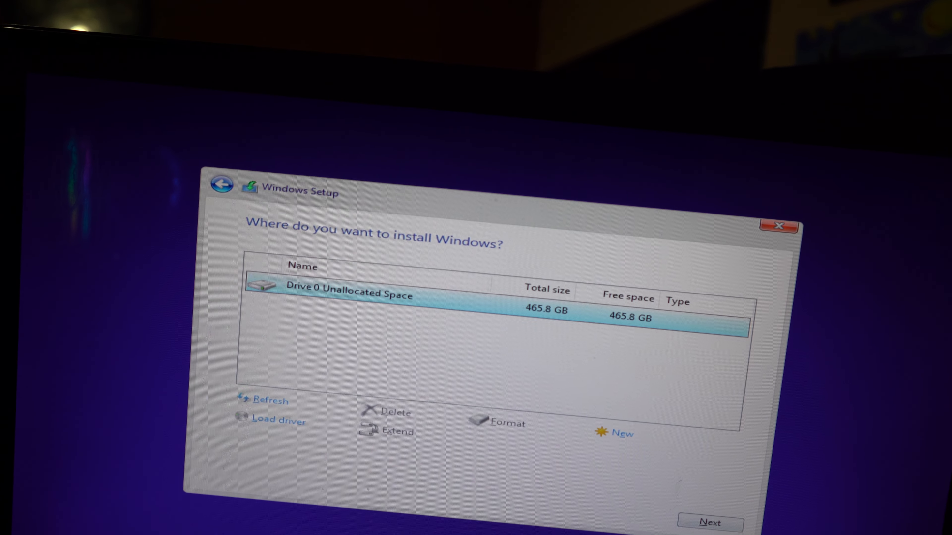
pyautogui.click(709, 524)
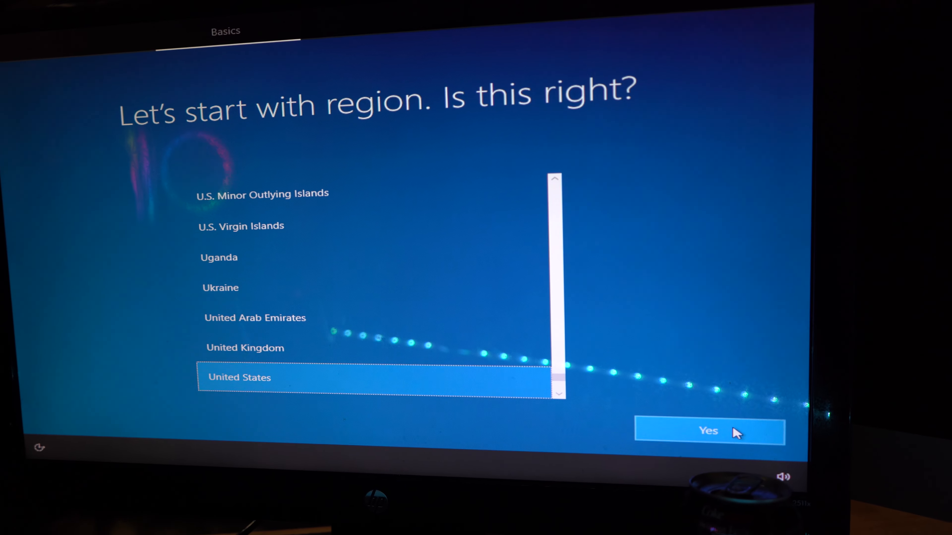
# - Confirm United States region and US keyboard, skip a second layout, continue without internet
pyautogui.click(708, 431)
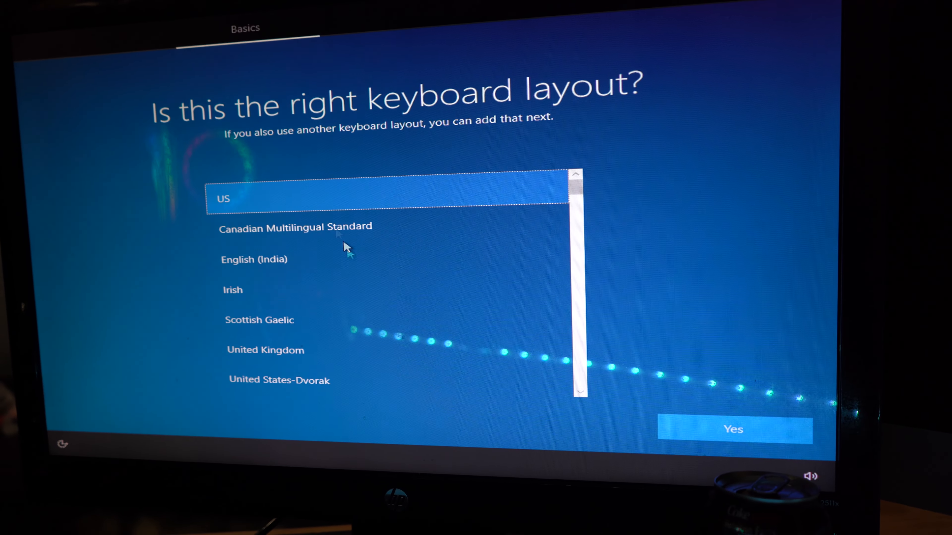
pyautogui.click(733, 430)
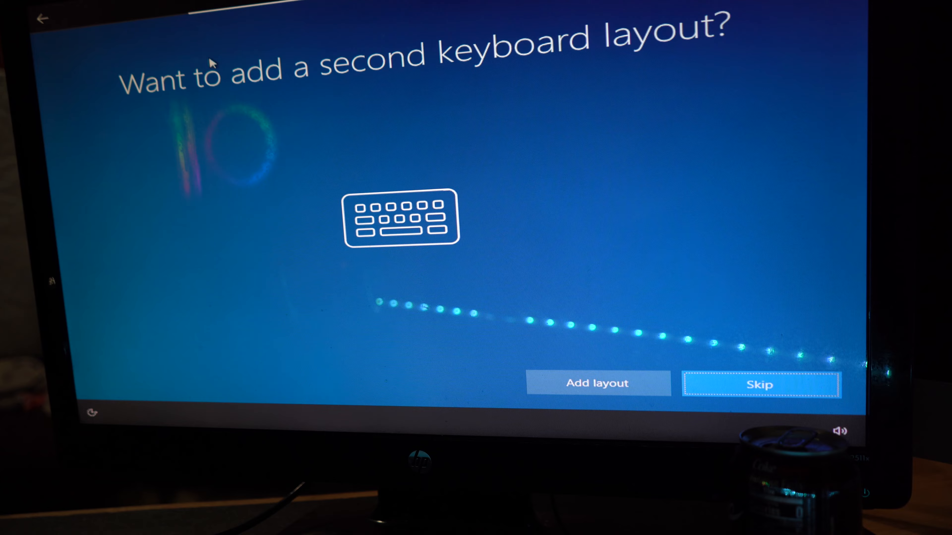
pyautogui.click(760, 384)
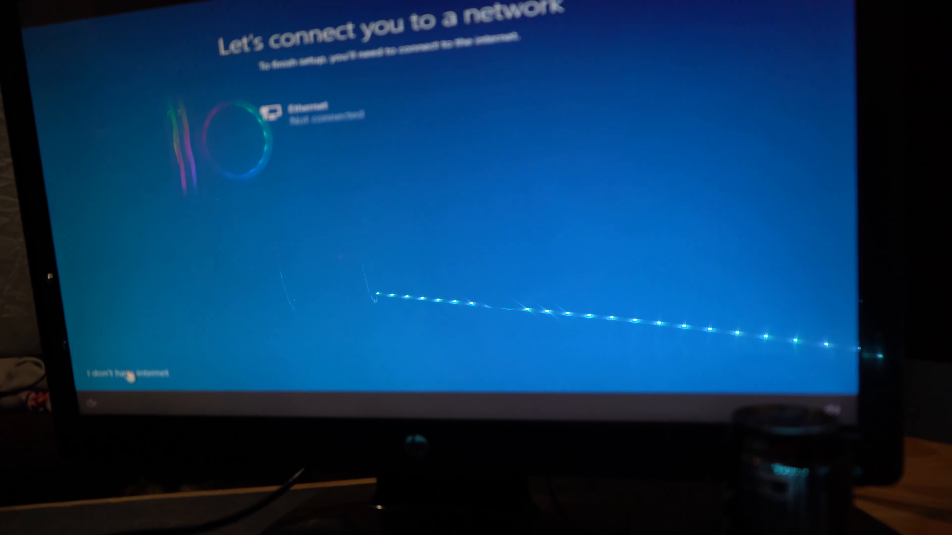
pyautogui.click(127, 372)
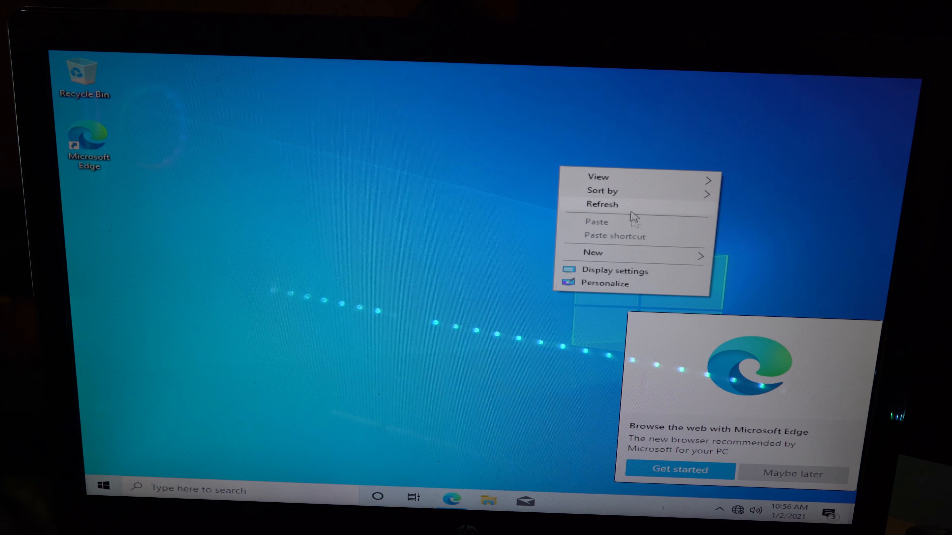
# - Set the display resolution to 1920 × 1080 in Display settings
pyautogui.click(615, 271)
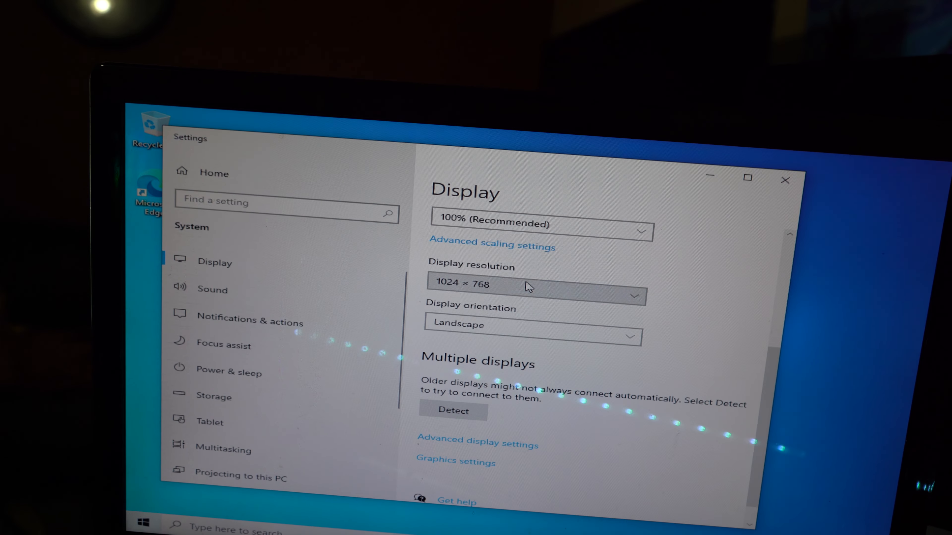
pyautogui.click(535, 286)
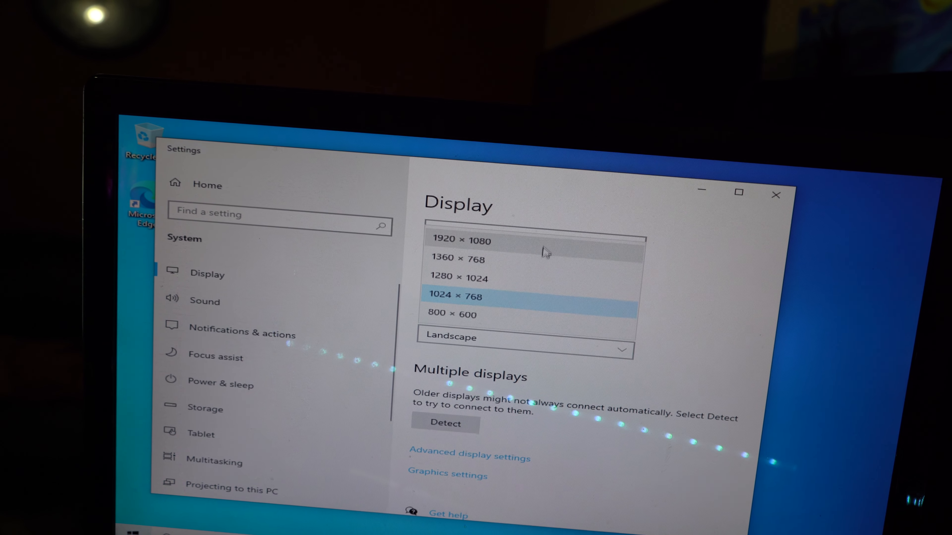
pyautogui.click(464, 238)
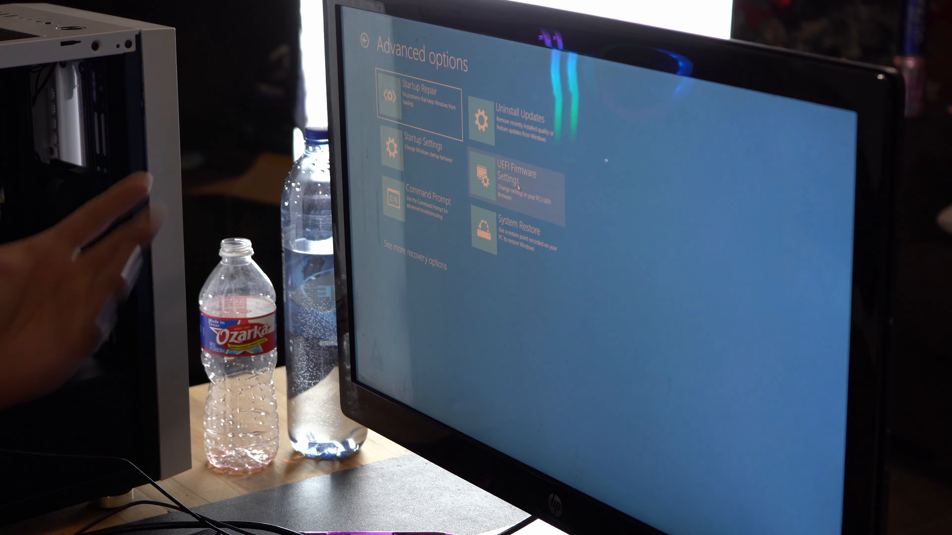
# - Restart into the UEFI Firmware Settings from the recovery Advanced options
pyautogui.click(511, 176)
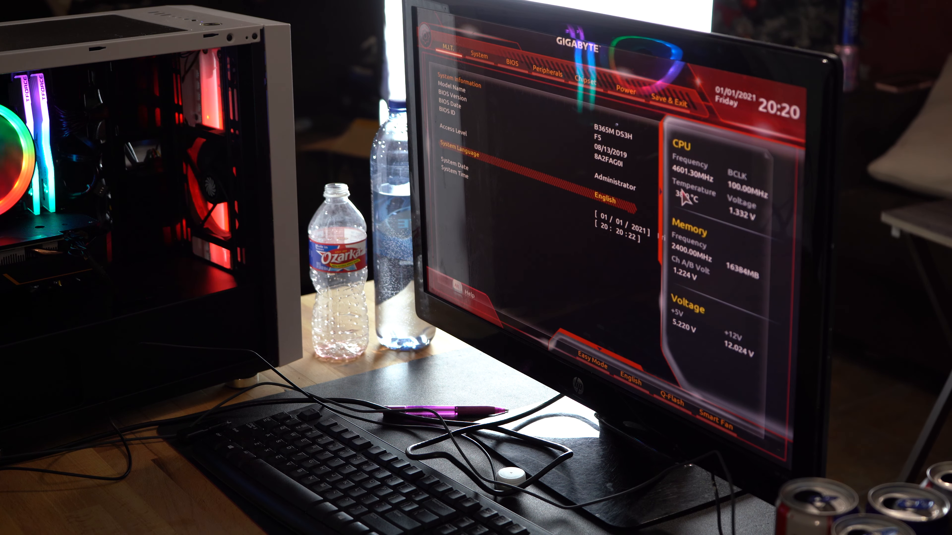
# - Set Extreme Memory Profile (X.M.P.) to Profile1 under M.I.T., then go to Save & Exit
pyautogui.click(597, 365)
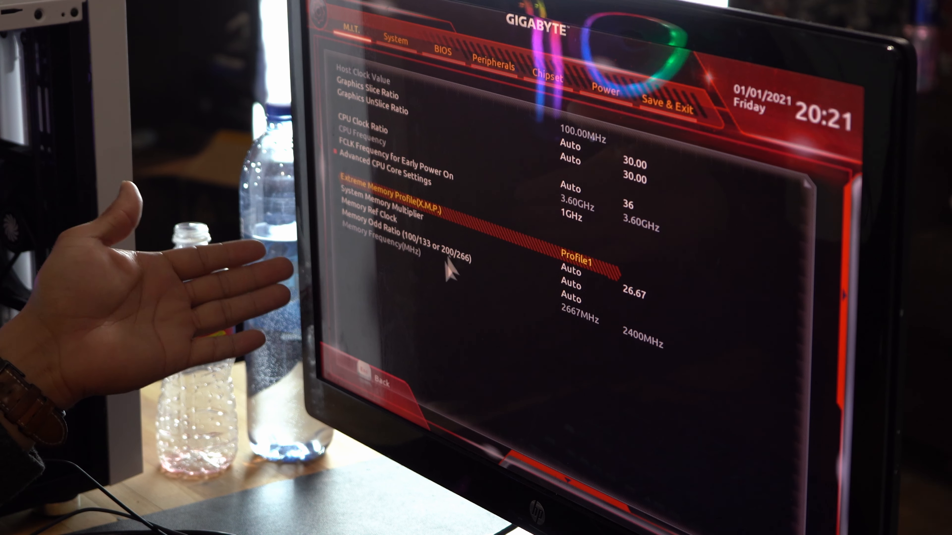
pyautogui.moveTo(573, 322)
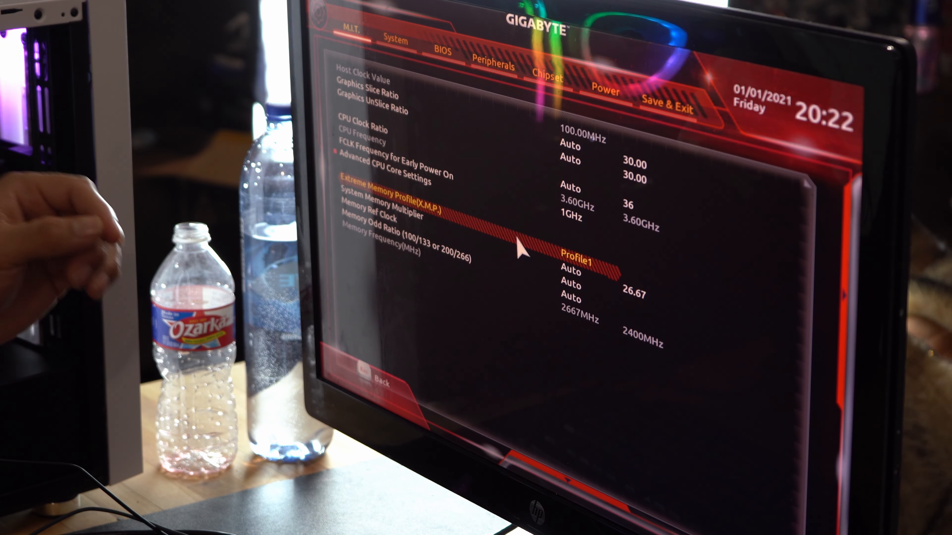
pyautogui.moveTo(668, 116)
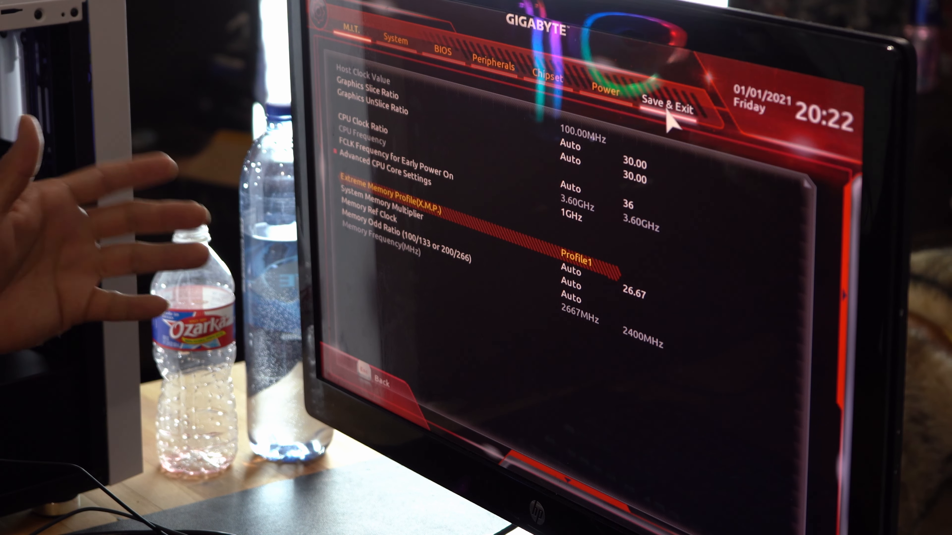
pyautogui.click(666, 94)
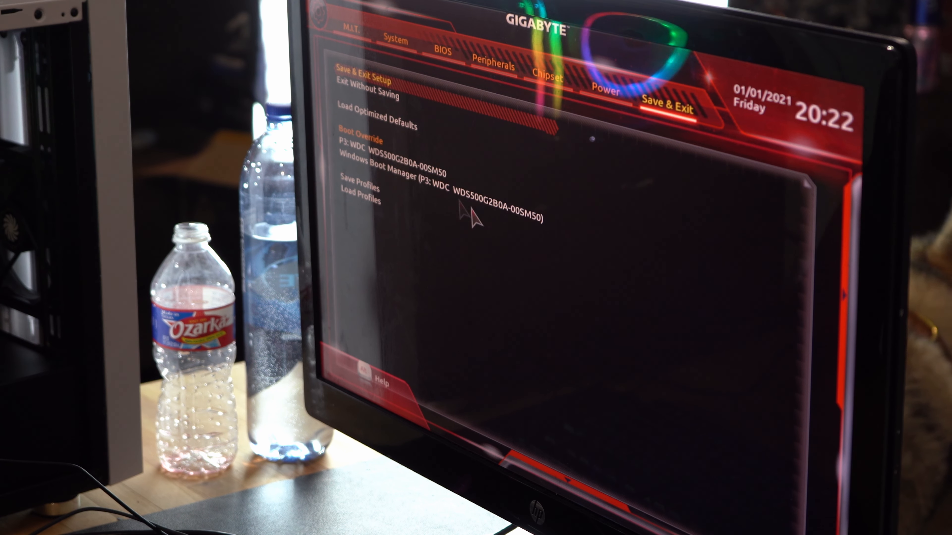